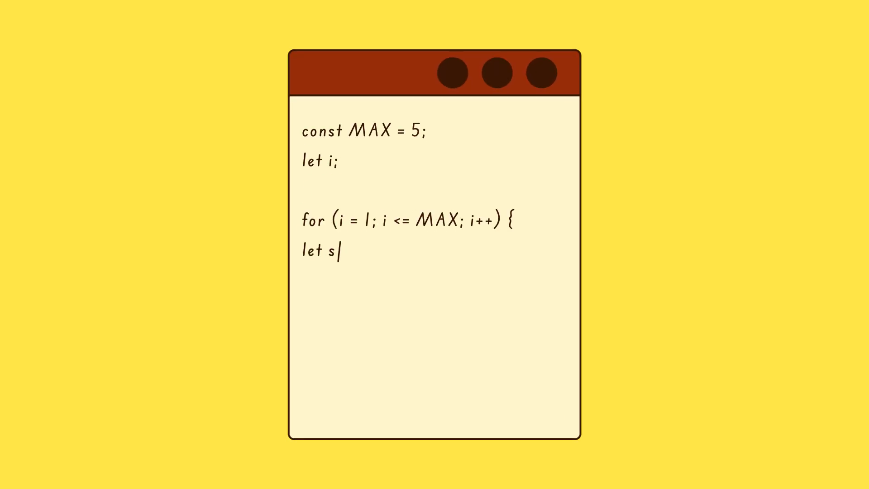
{"action": "type", "text": "quare = i * i;"}
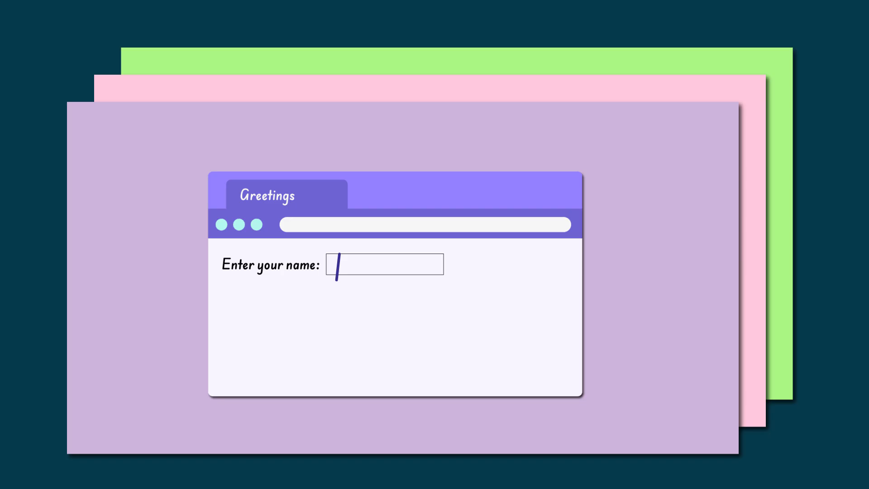
{"action": "type", "text": "Ankit"}
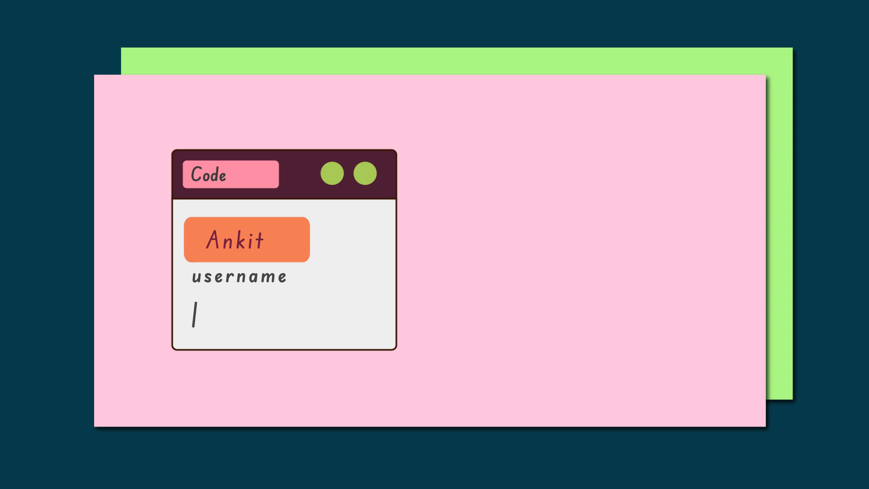
{"action": "type", "text": "print username"}
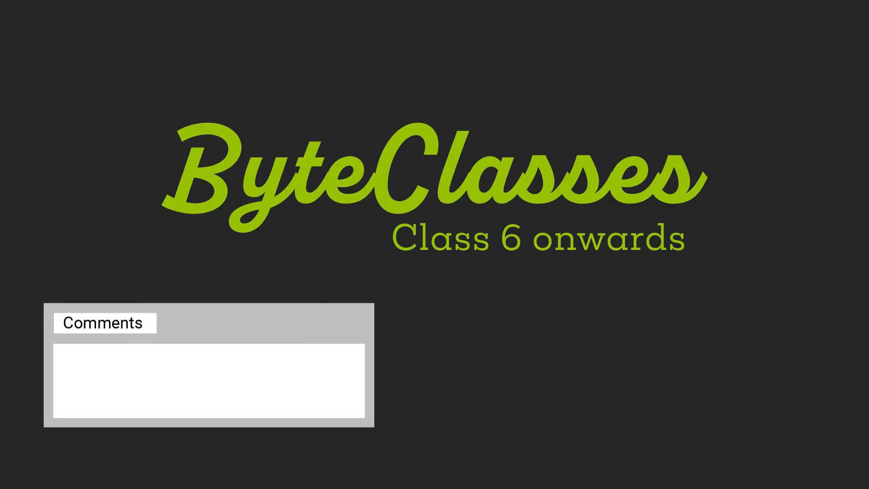
{"action": "type", "text": "What do you think about this video ?"}
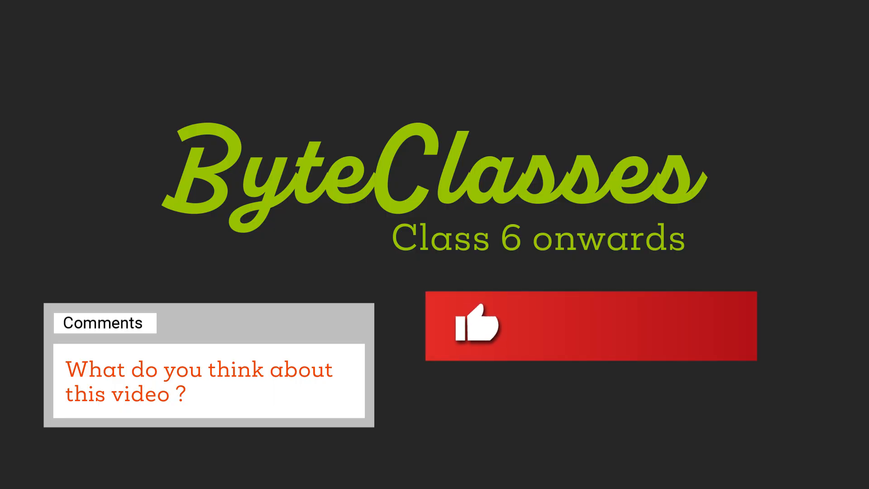
{"action": "left_click", "coordinate": [653, 326]}
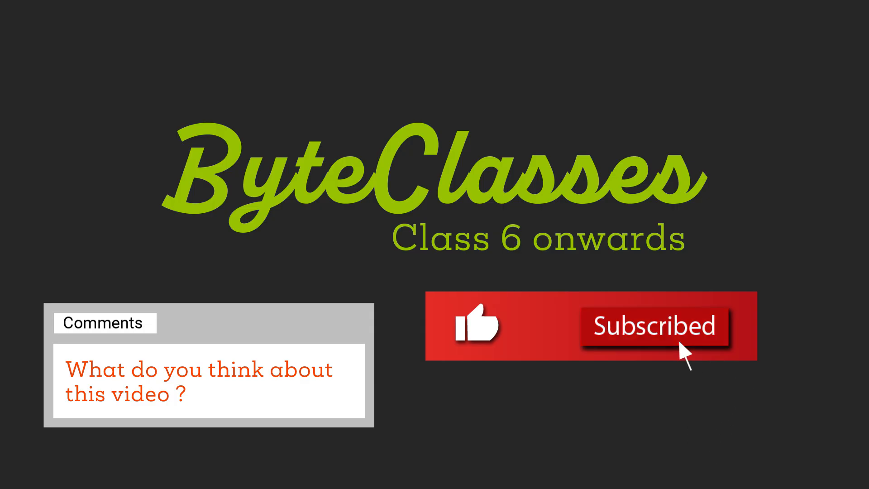